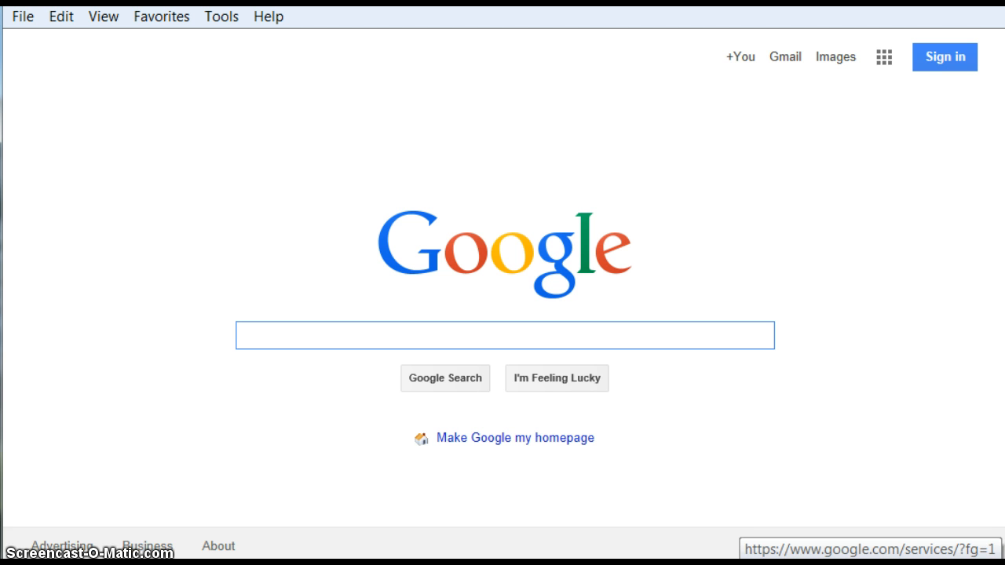
Step: Sign in to the Google account from the Google home page
click(504, 335)
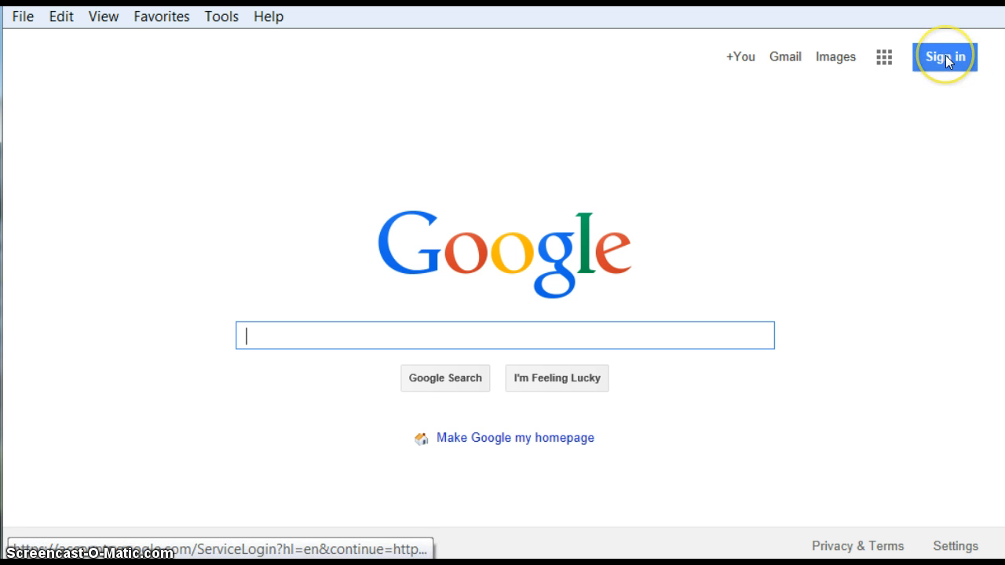
click(946, 56)
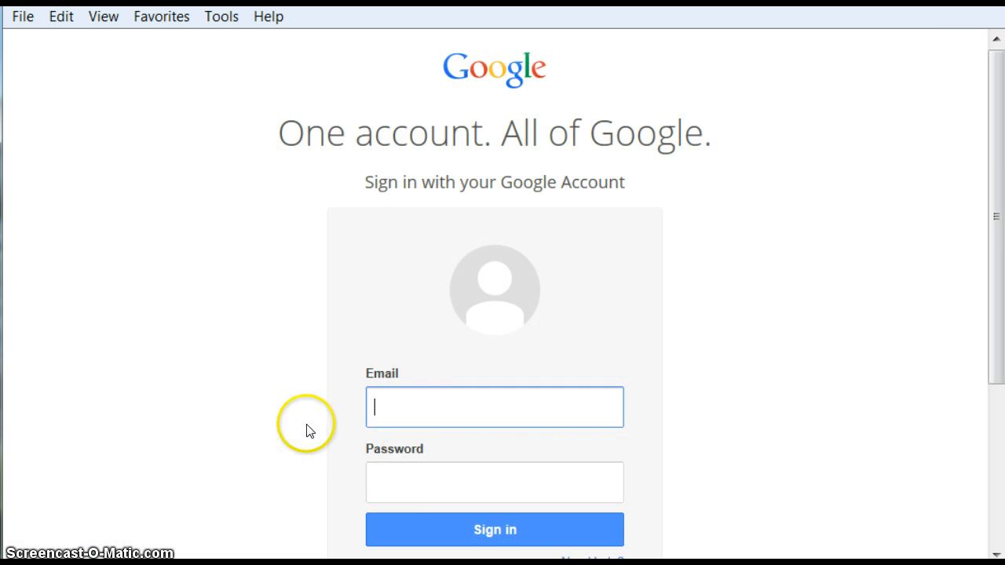
mouse_move(381, 424)
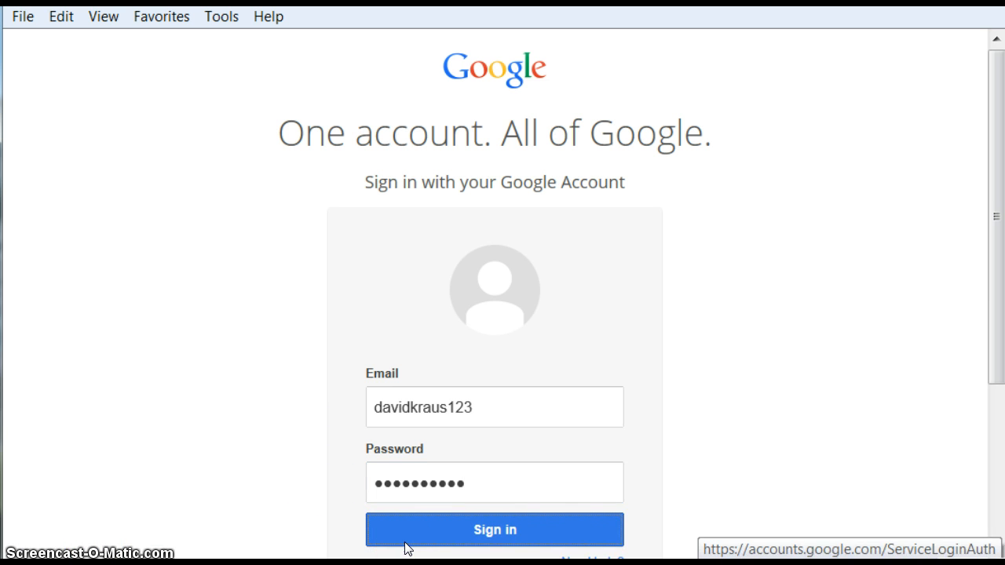
click(494, 529)
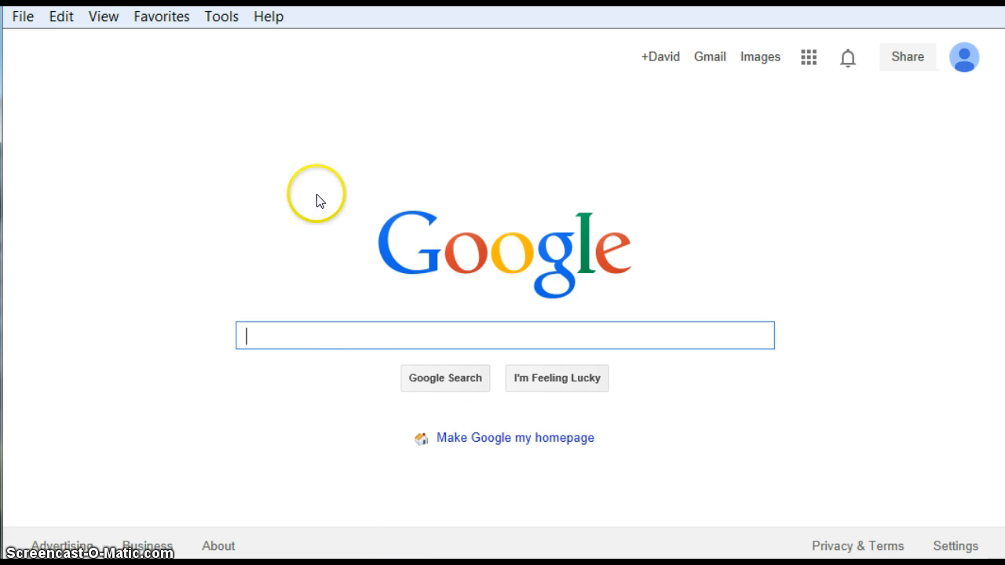
mouse_move(671, 76)
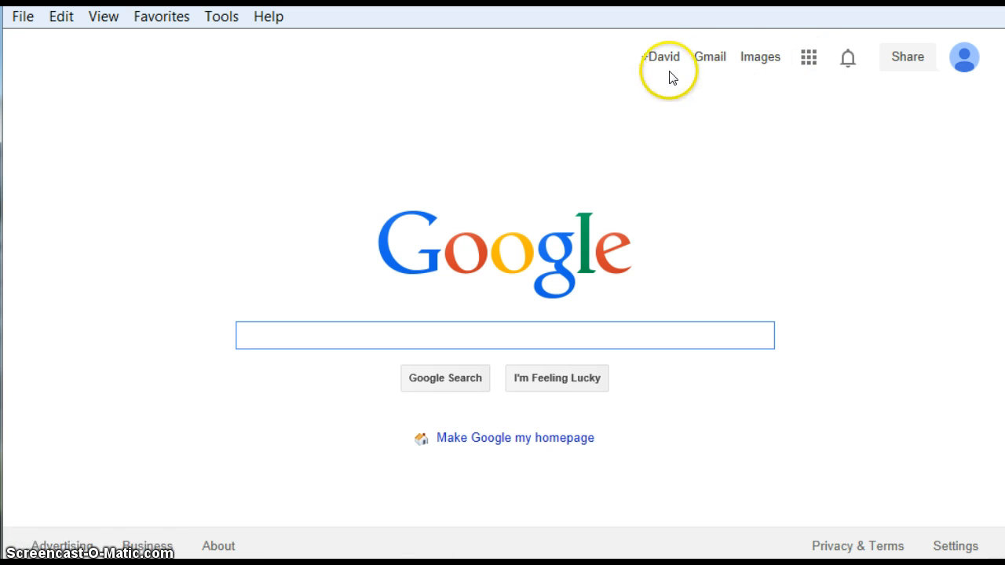
mouse_move(660, 57)
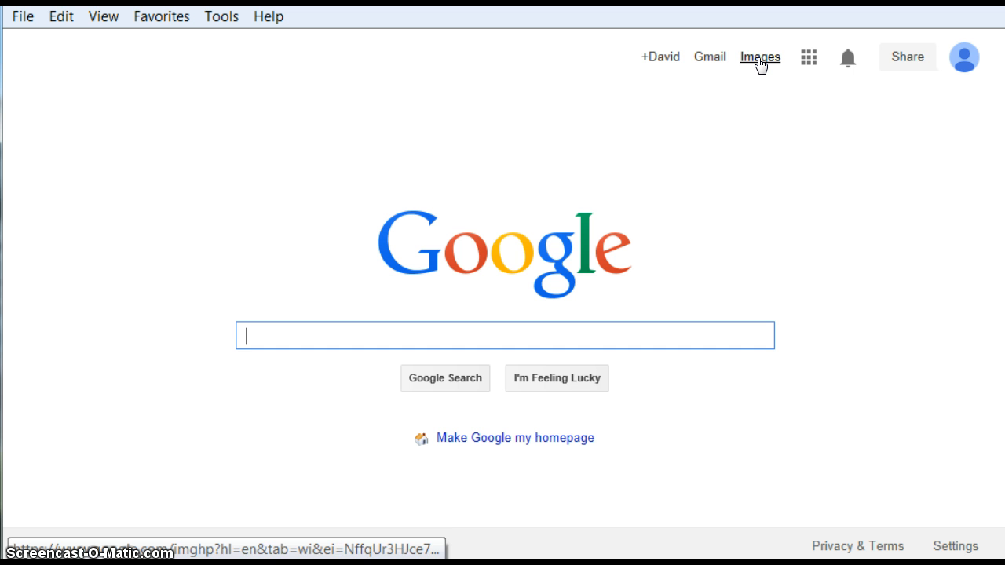
Step: Open Google Drive from the Google apps grid menu
click(808, 56)
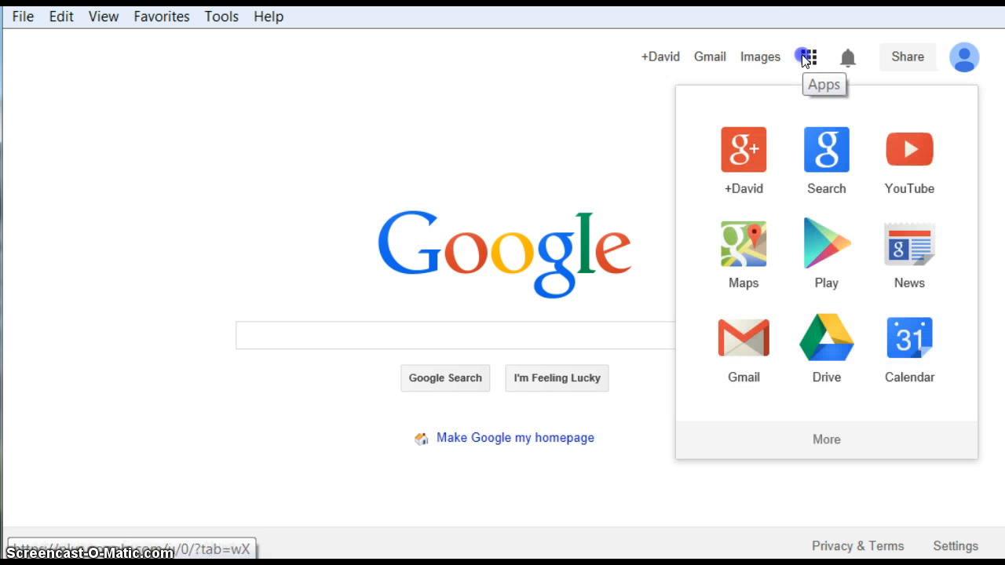
click(825, 150)
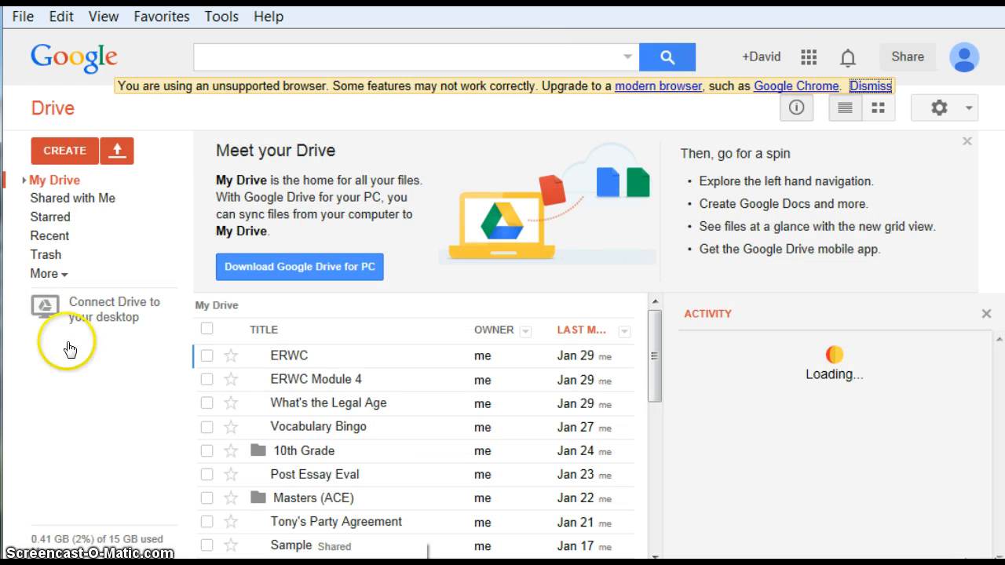
Step: Create a new text Document from Drive's CREATE menu
click(64, 149)
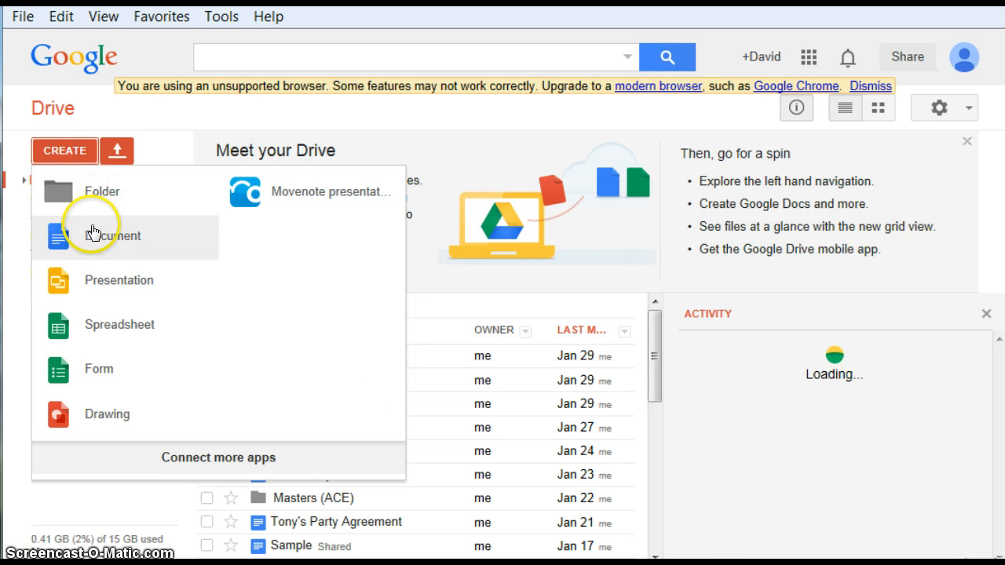
click(112, 236)
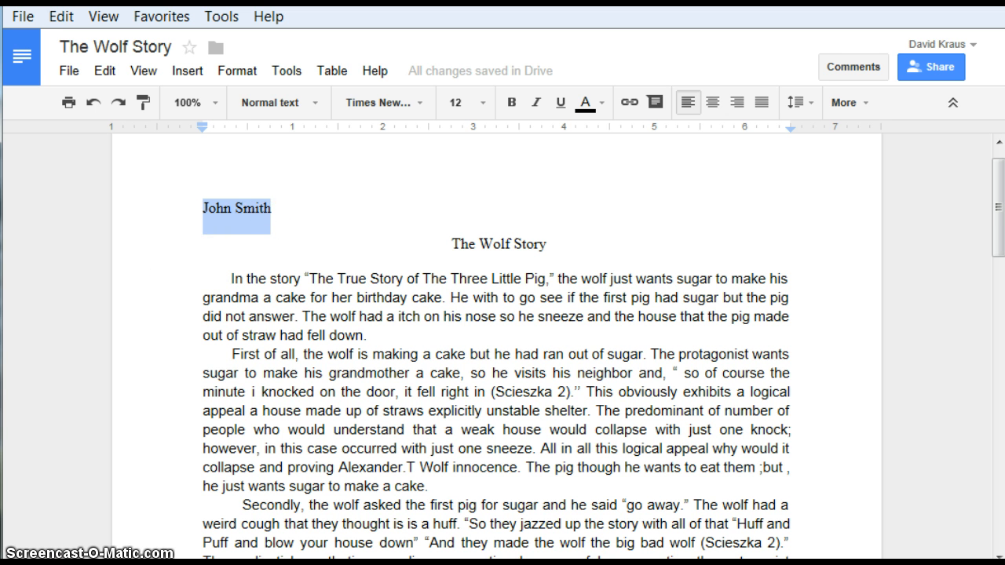
Step: Add heading lines 'Mr. Kraus' and 'English 10 / Period 2', starting a date line
text(Mr. Kraus)
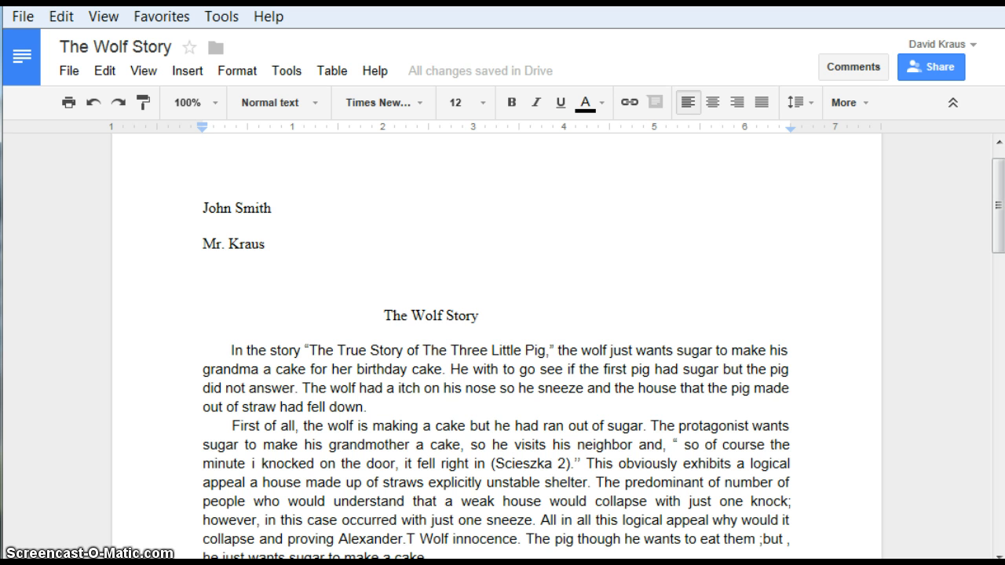
text(English 10 / Period 2)
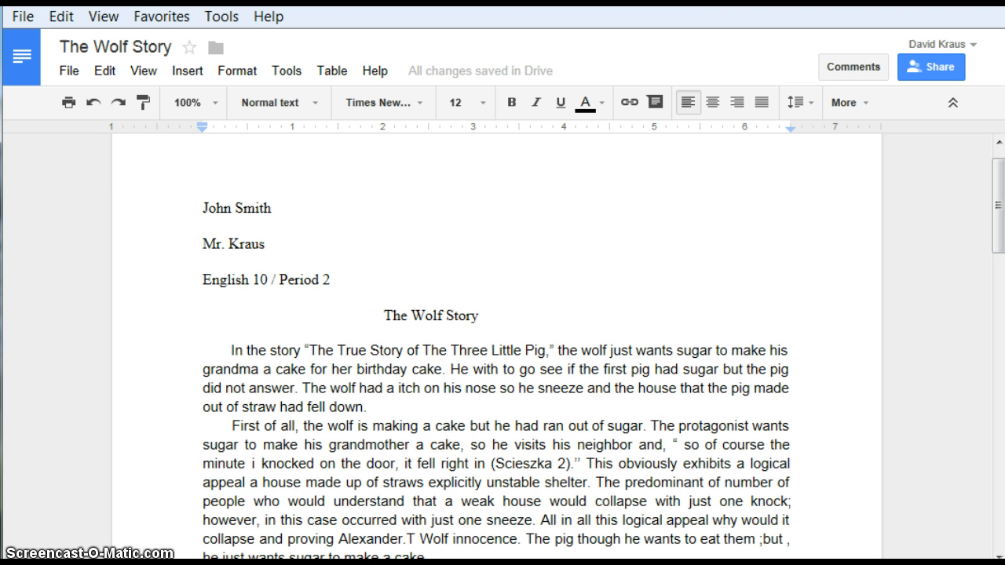
click(329, 279)
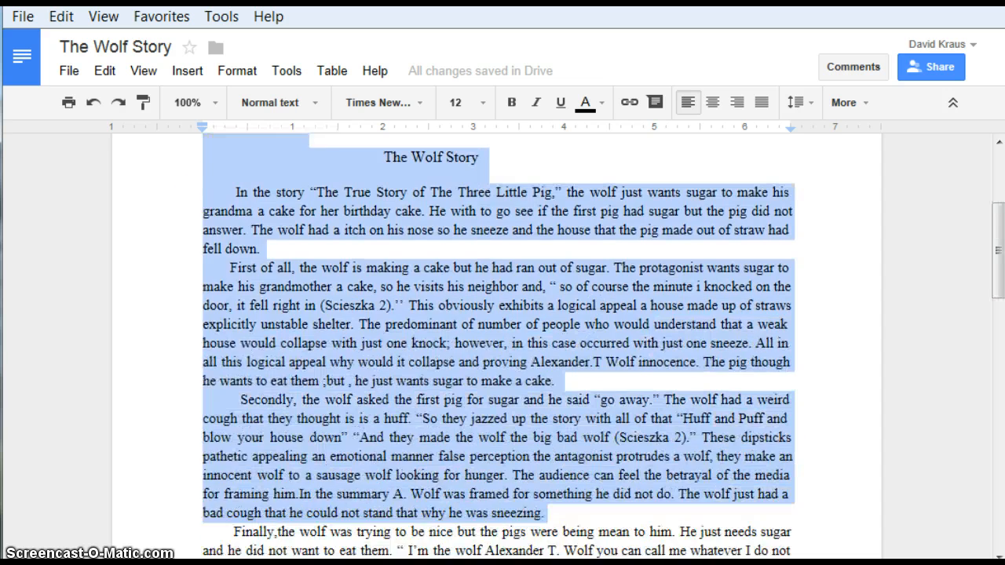
Step: Set the essay text to font size 12
scroll(down, 3)
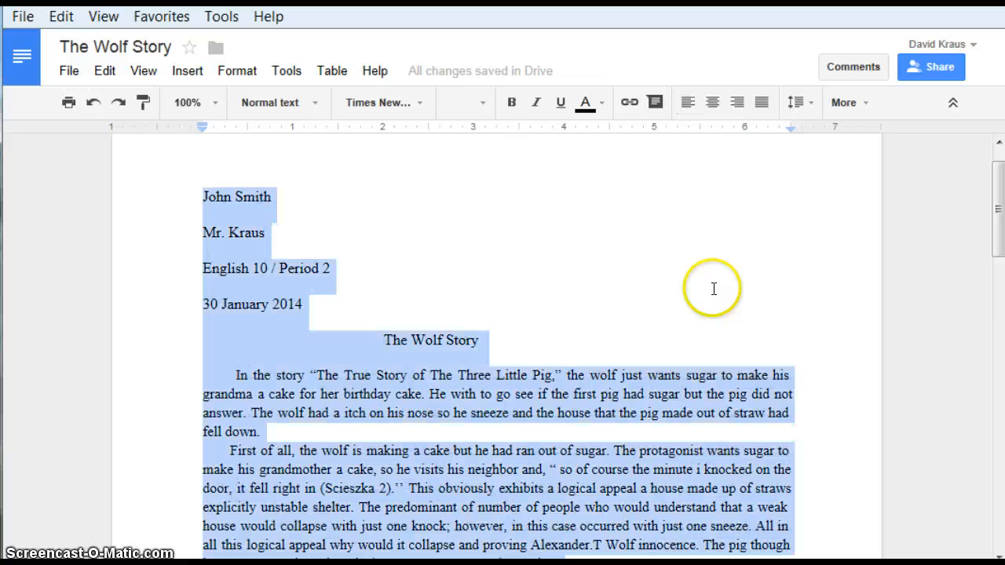
click(459, 102)
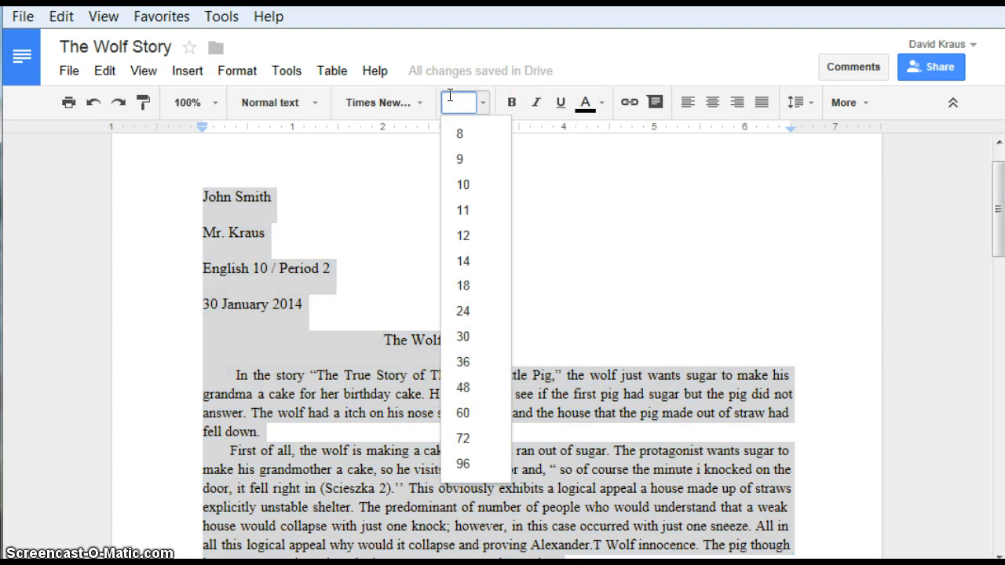
click(462, 236)
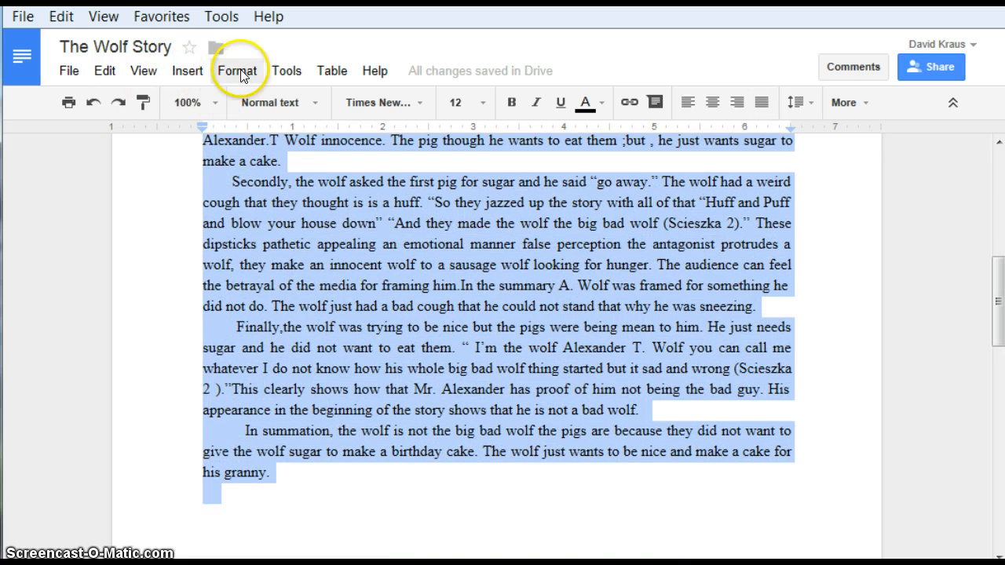
Step: Apply Double line spacing to the whole essay from the Format menu
click(237, 70)
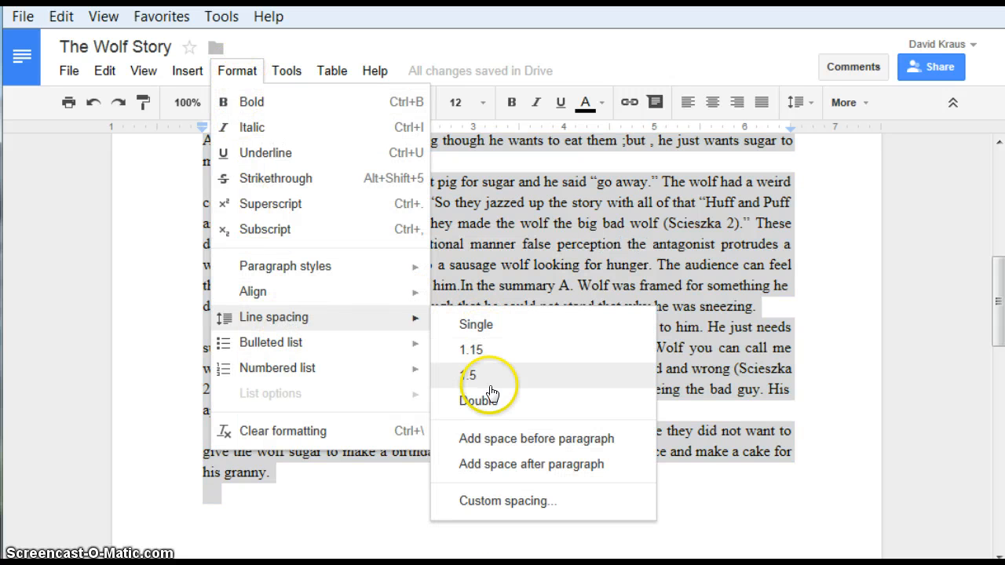
click(468, 375)
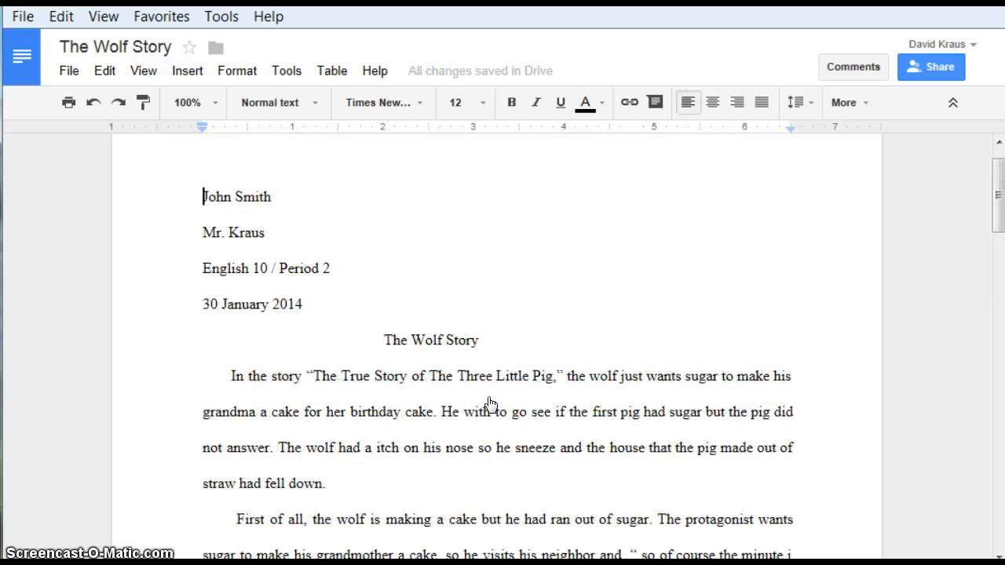
click(362, 338)
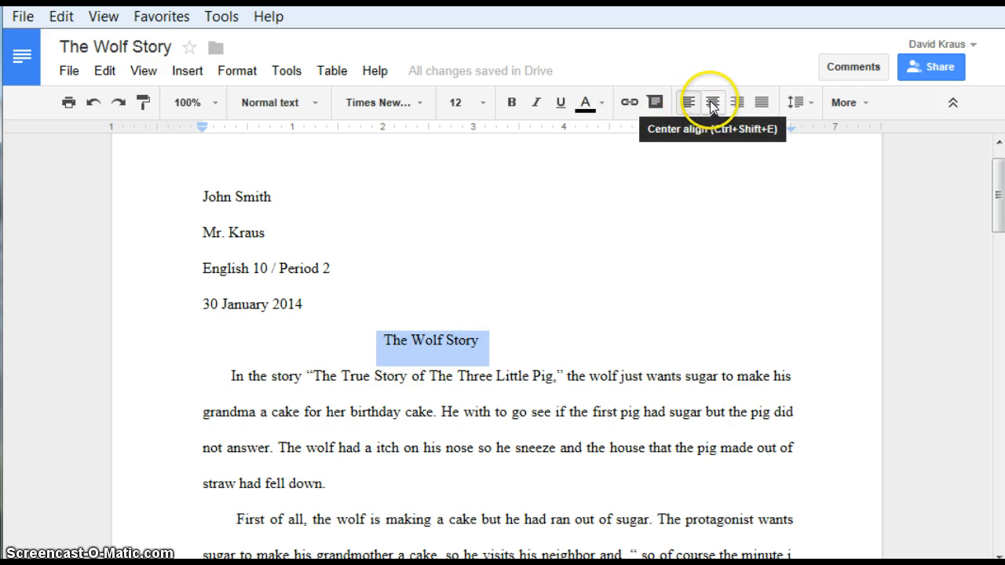
Step: Center the 'The Wolf Story' title, undoing its accidental merge into the date line
click(711, 103)
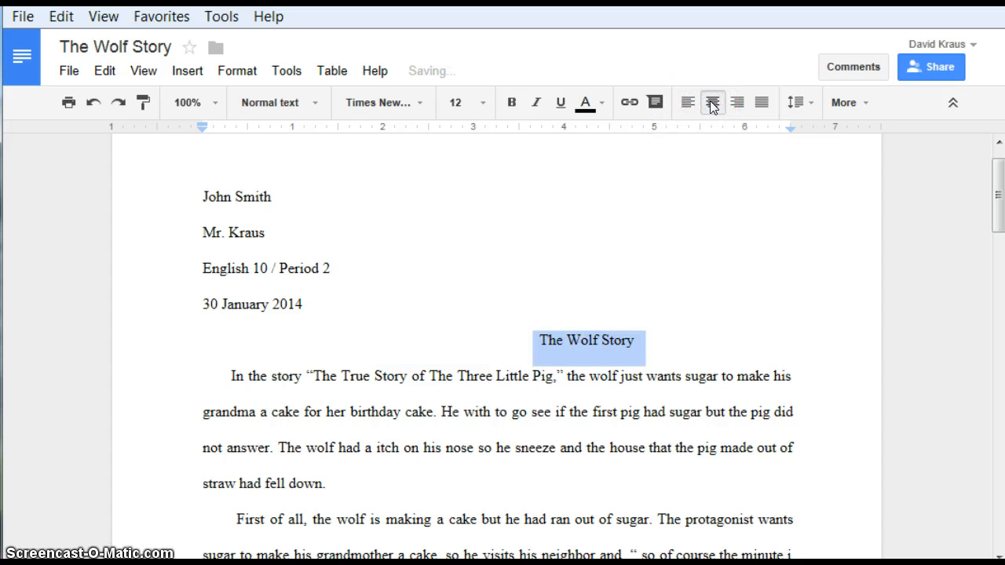
click(736, 103)
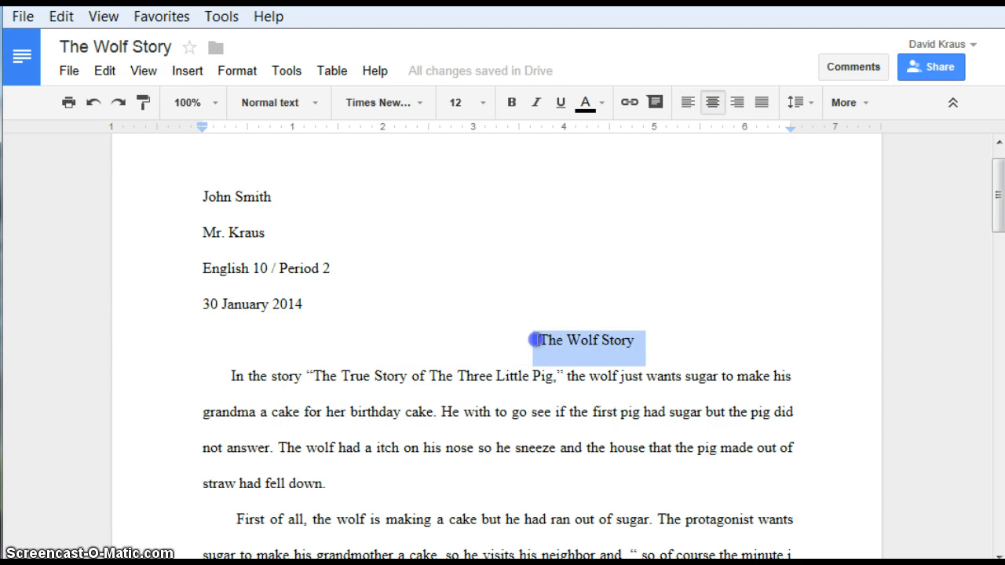
click(533, 340)
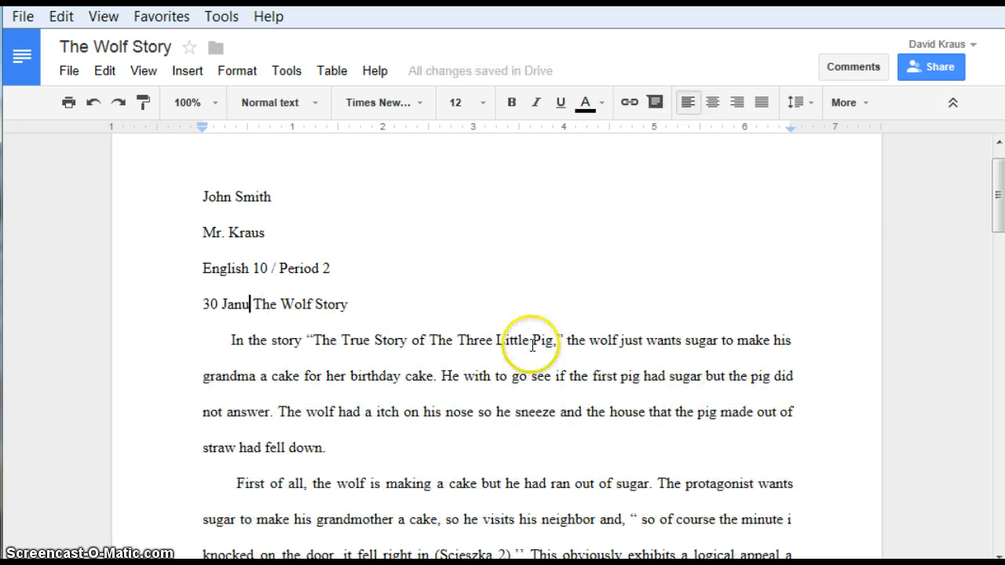
click(92, 103)
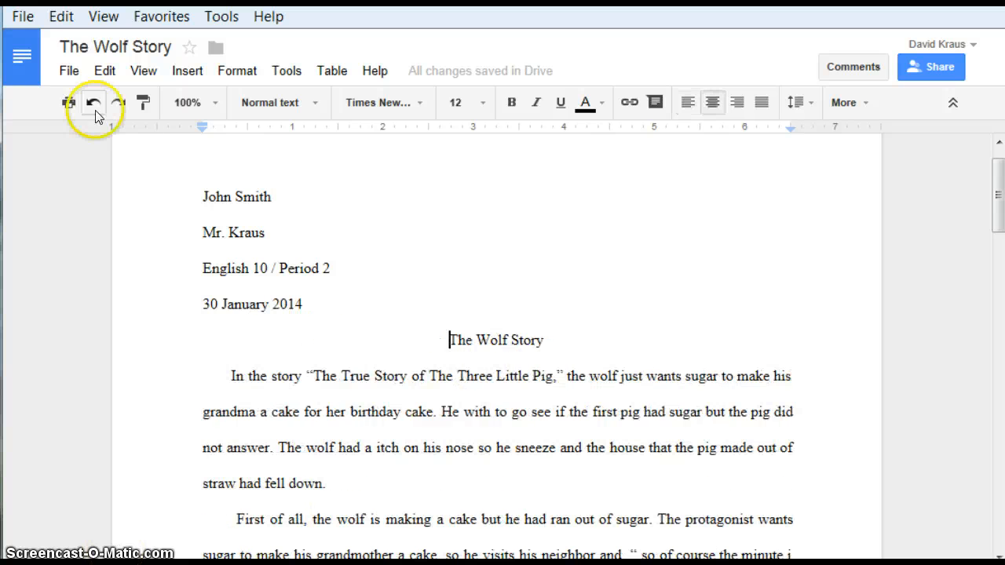
mouse_move(93, 102)
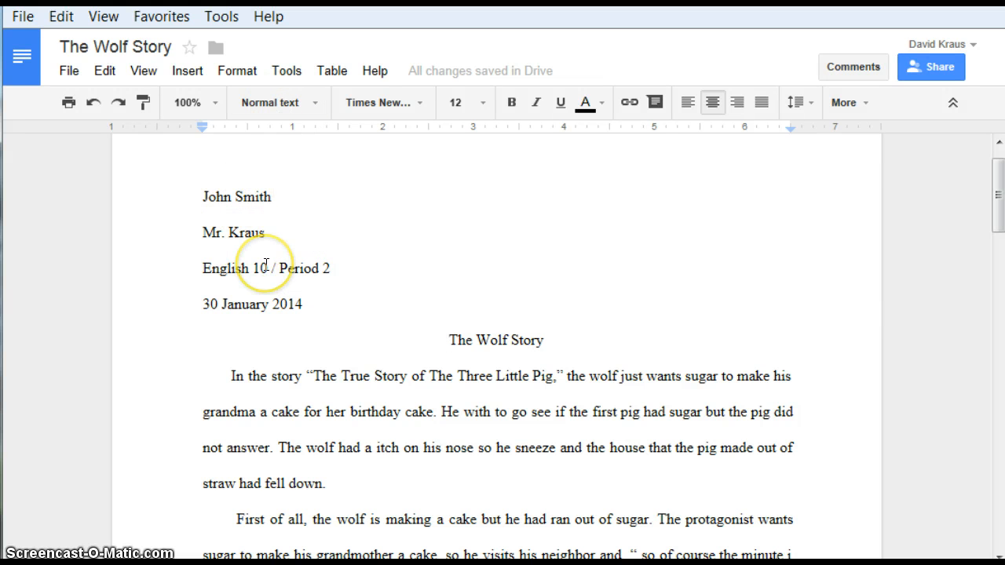
click(448, 340)
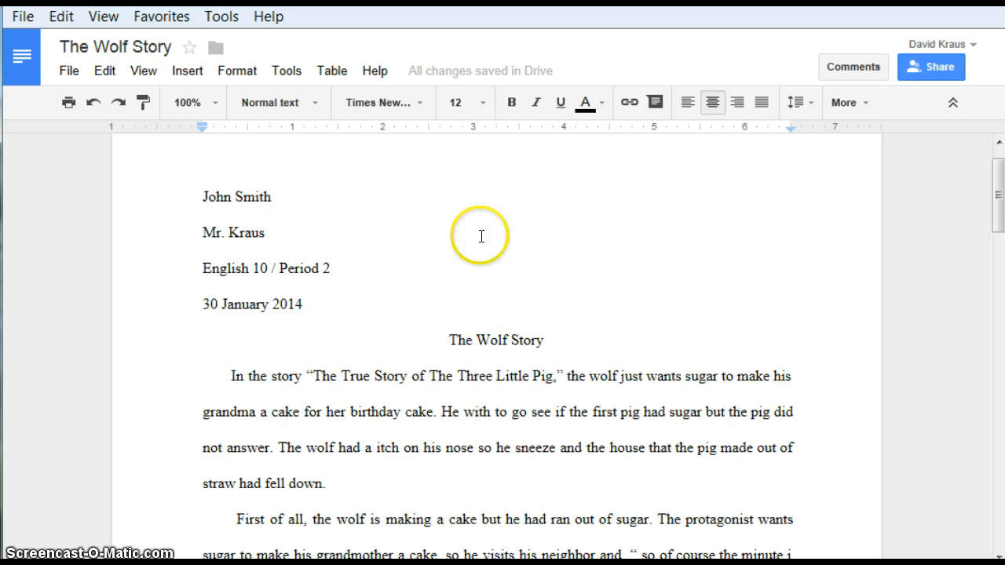
mouse_move(377, 102)
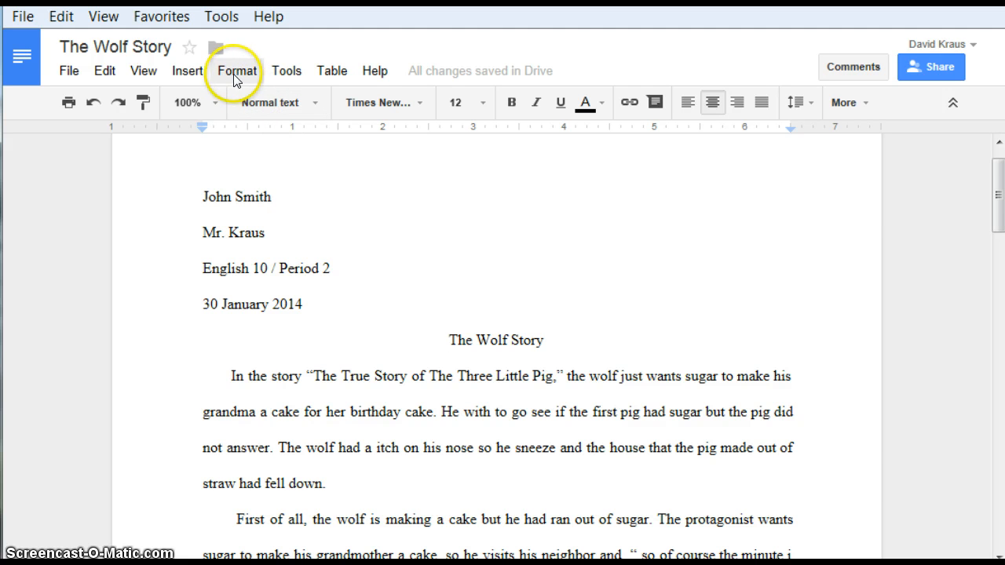
Step: Insert a top-of-page page number header reading 'Smith 1'
click(187, 70)
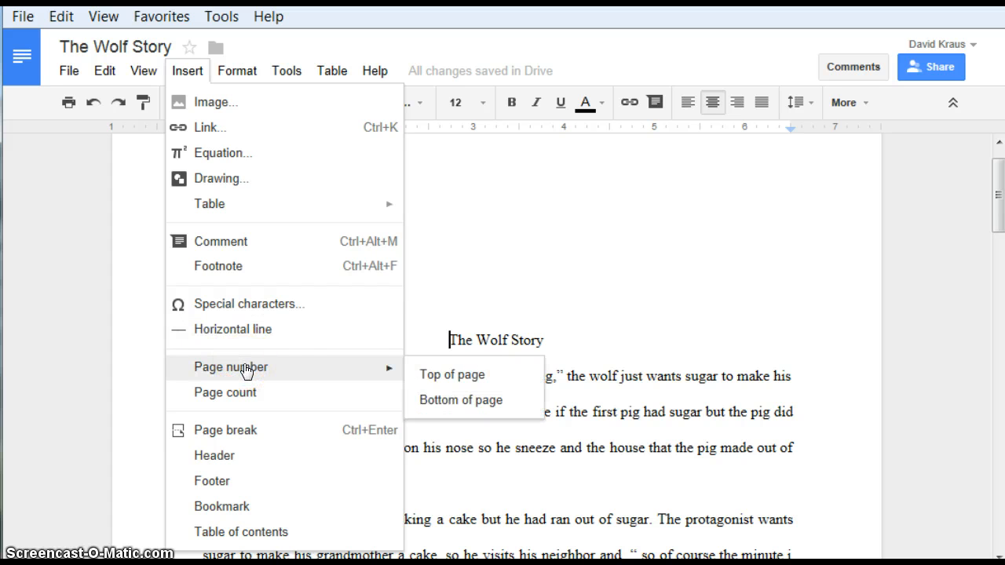
click(451, 373)
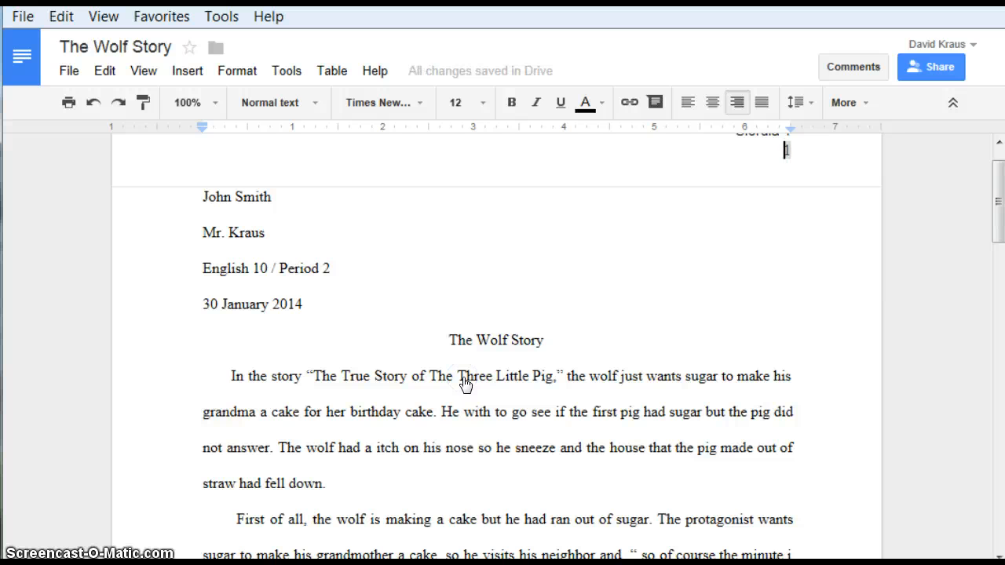
text(Smith)
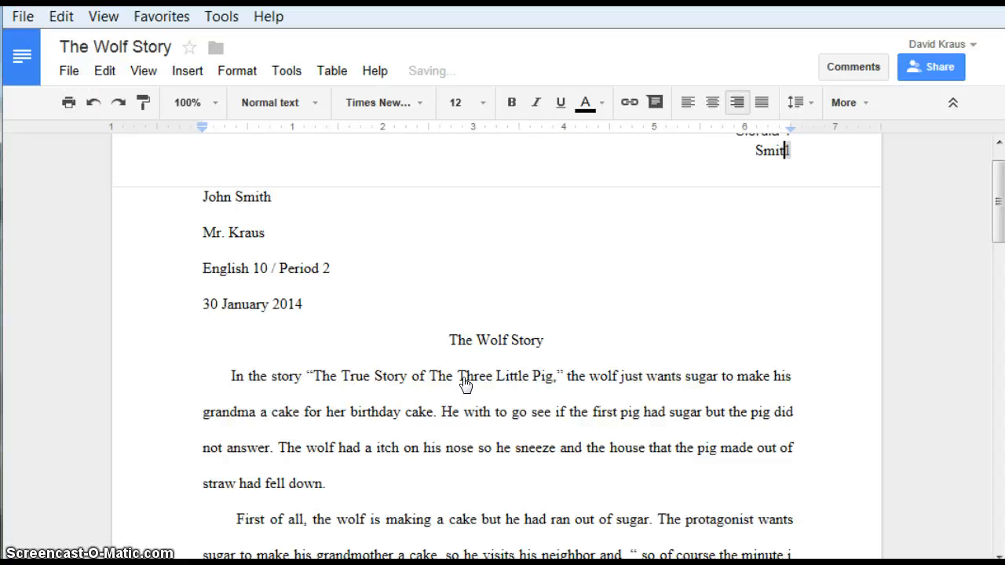
text(1)
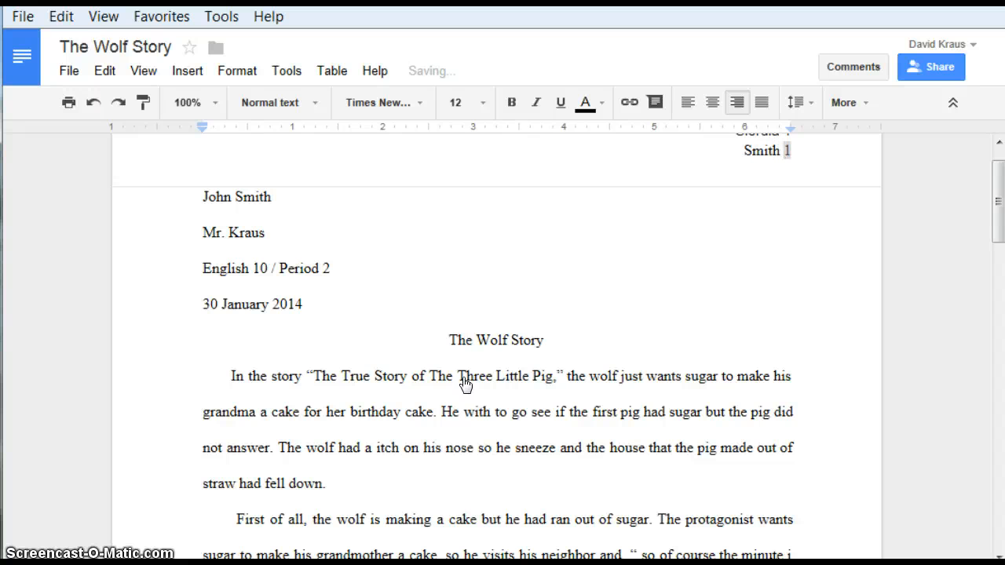
click(761, 103)
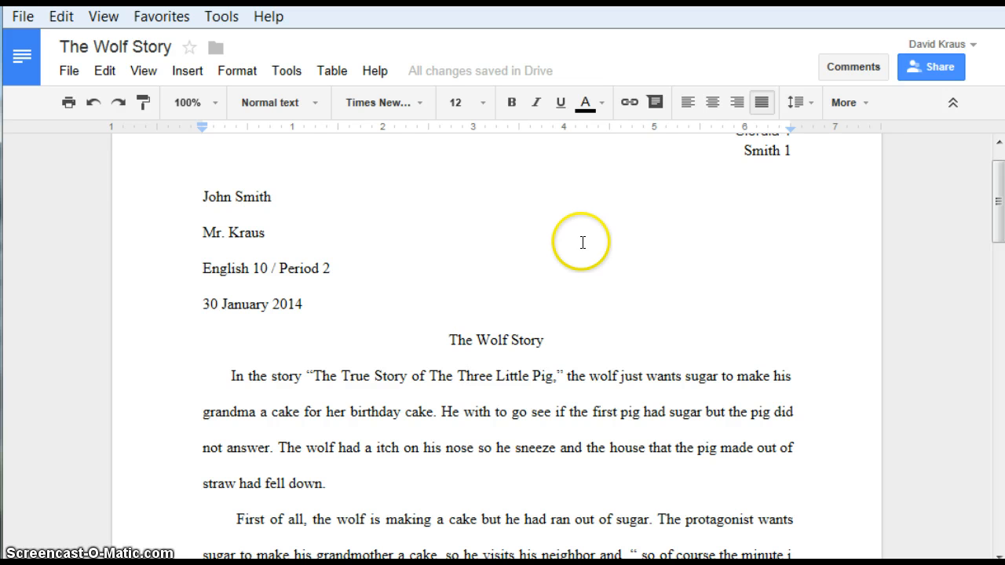
mouse_move(369, 237)
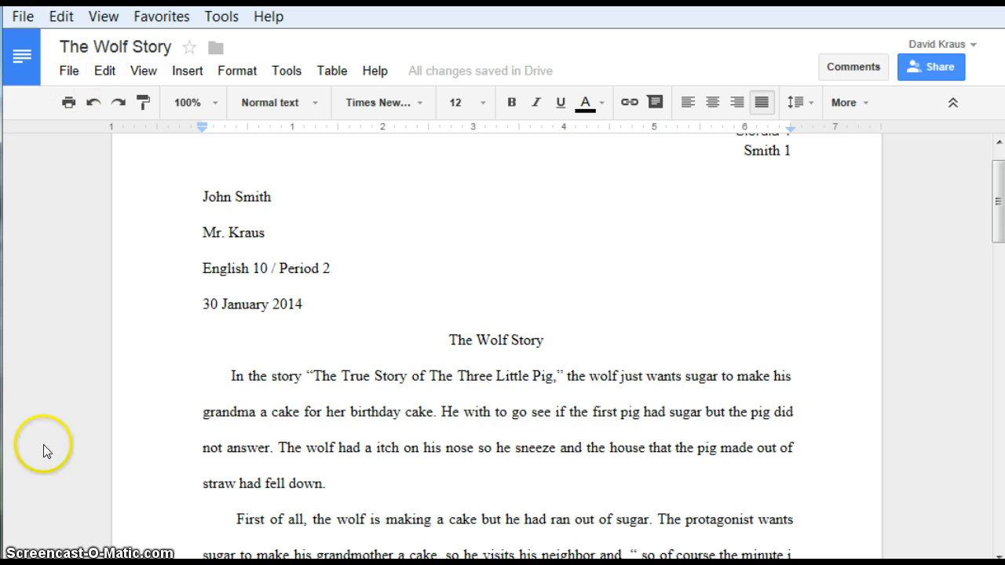
click(465, 375)
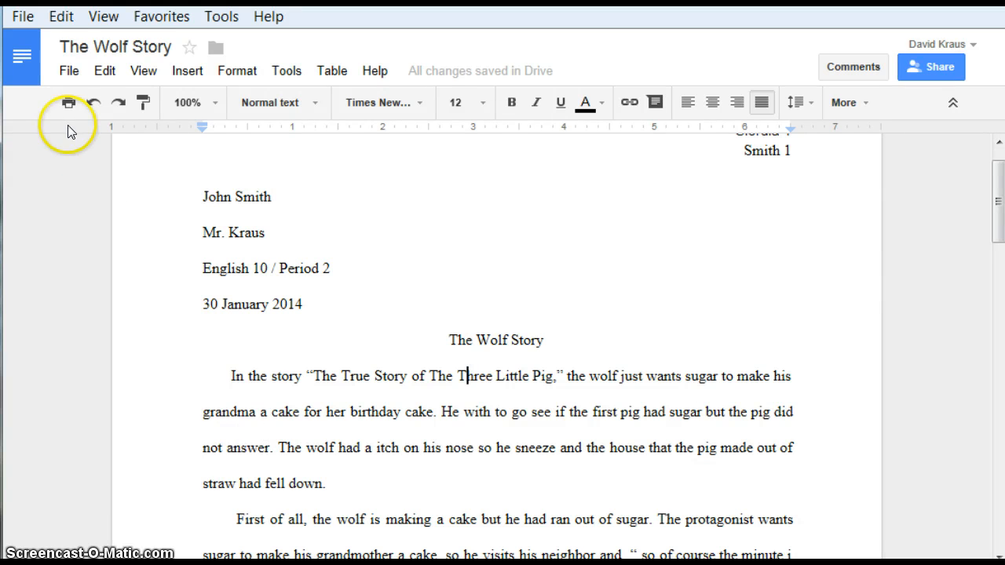
mouse_move(70, 71)
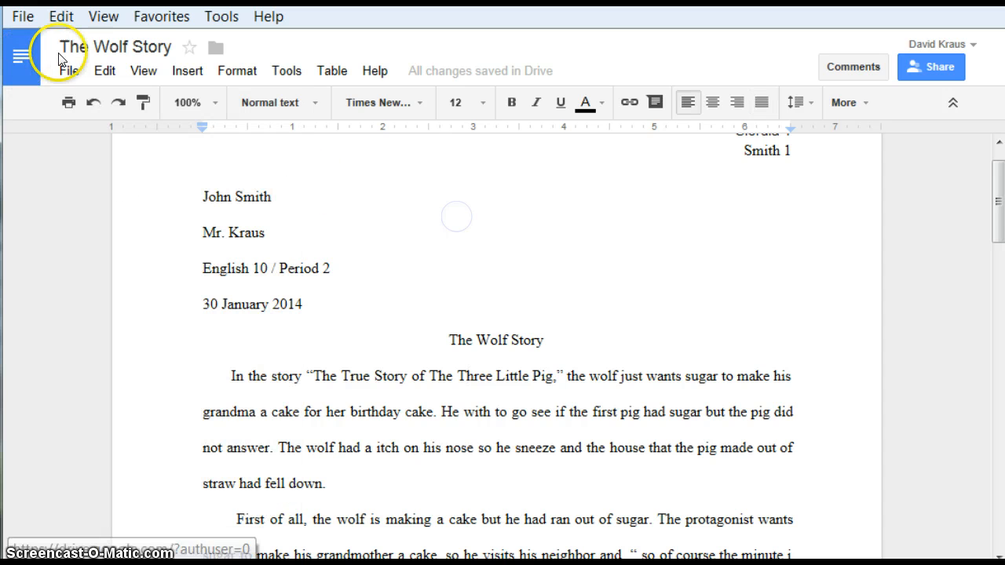
Step: Append '(Smith)' to the document title in the Rename document dialog
click(131, 46)
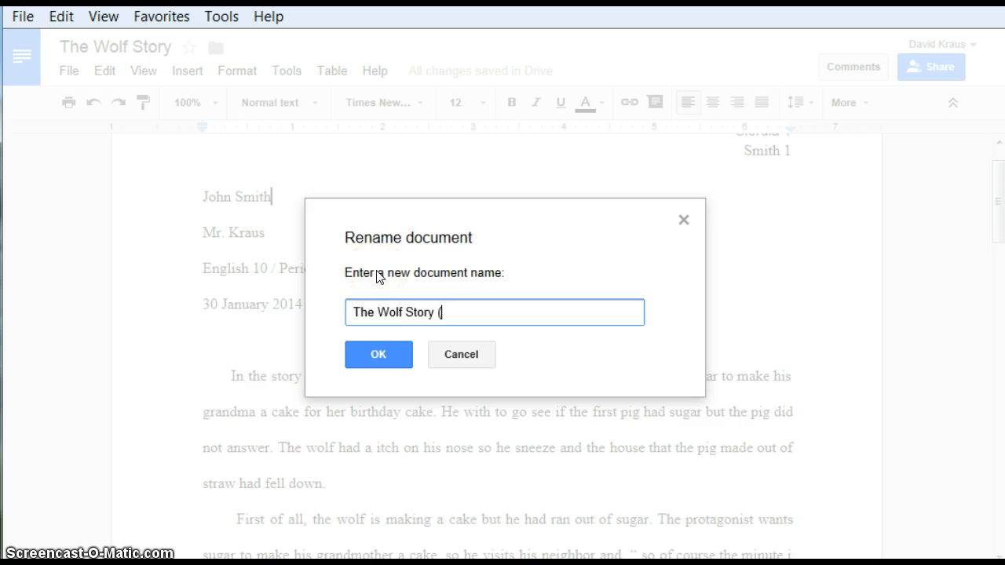
text(Smith))
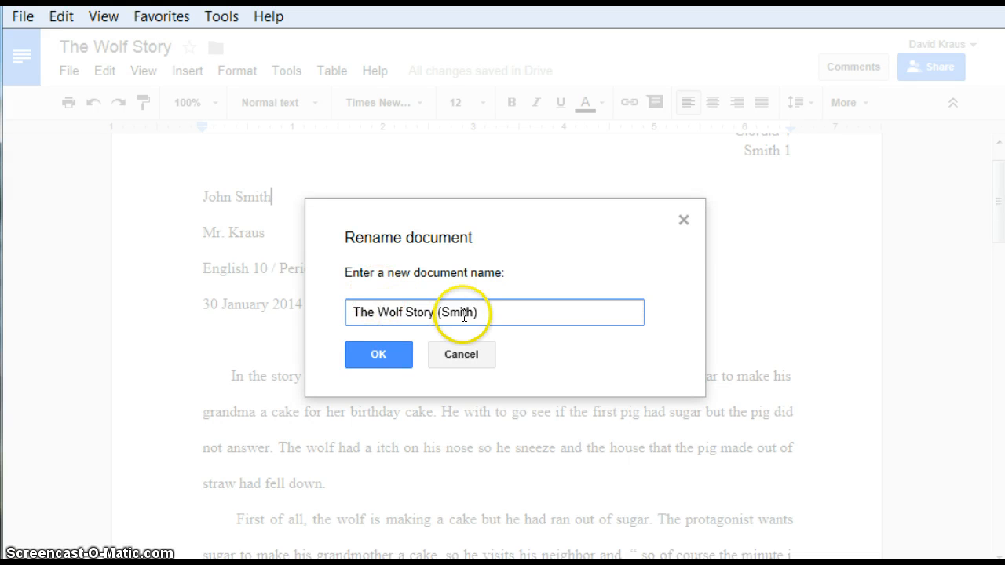
click(379, 354)
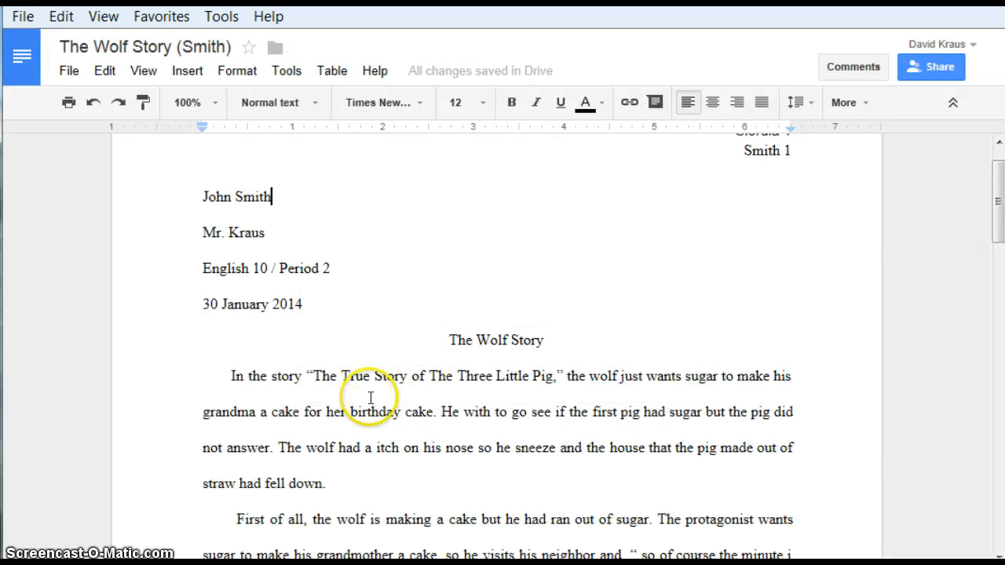
mouse_move(377, 527)
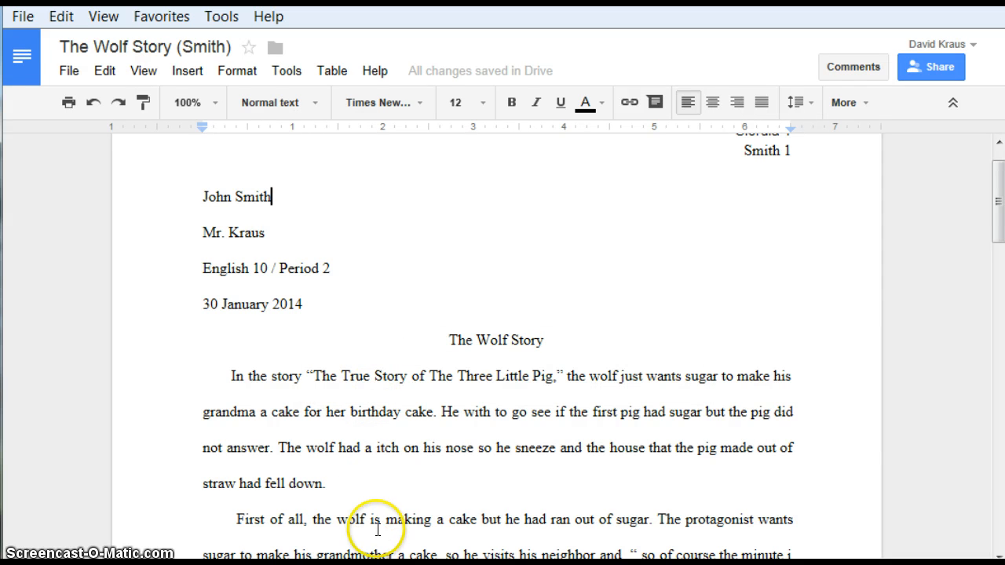